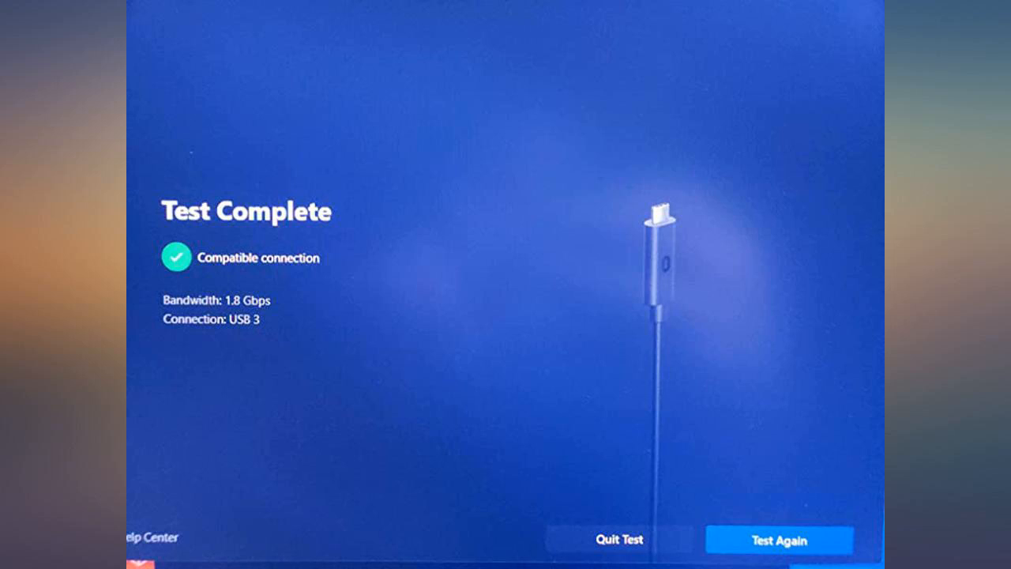
left_click(778, 539)
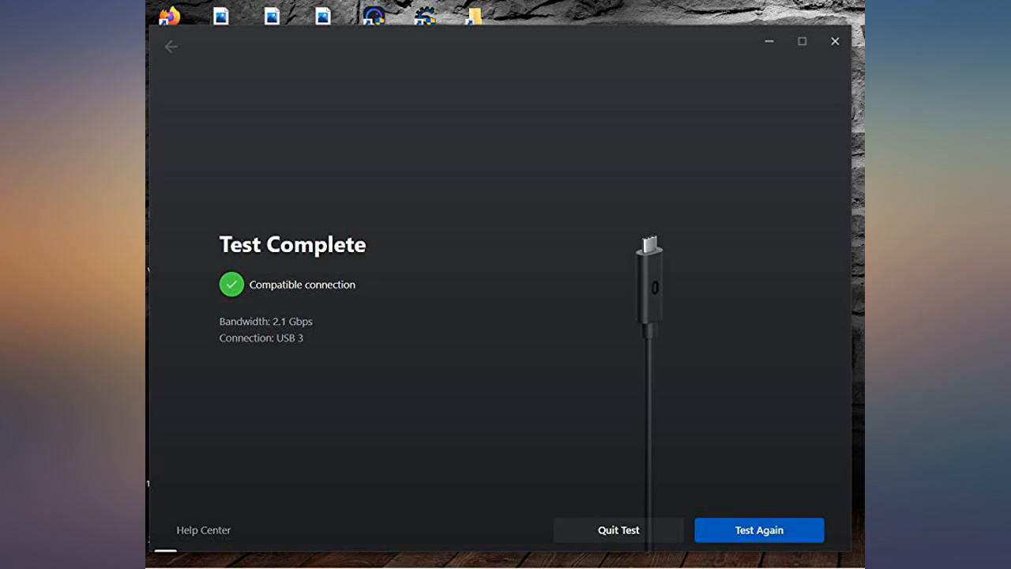